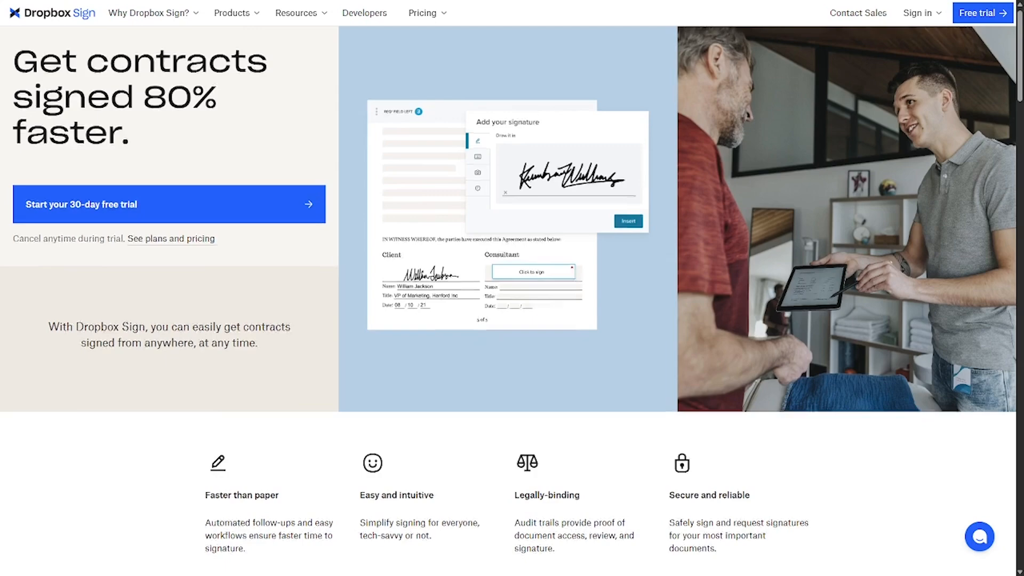
- Scroll the homepage past the hero and four benefits to 'Build efficiency into your agreement workflows'
scroll("down", 3)
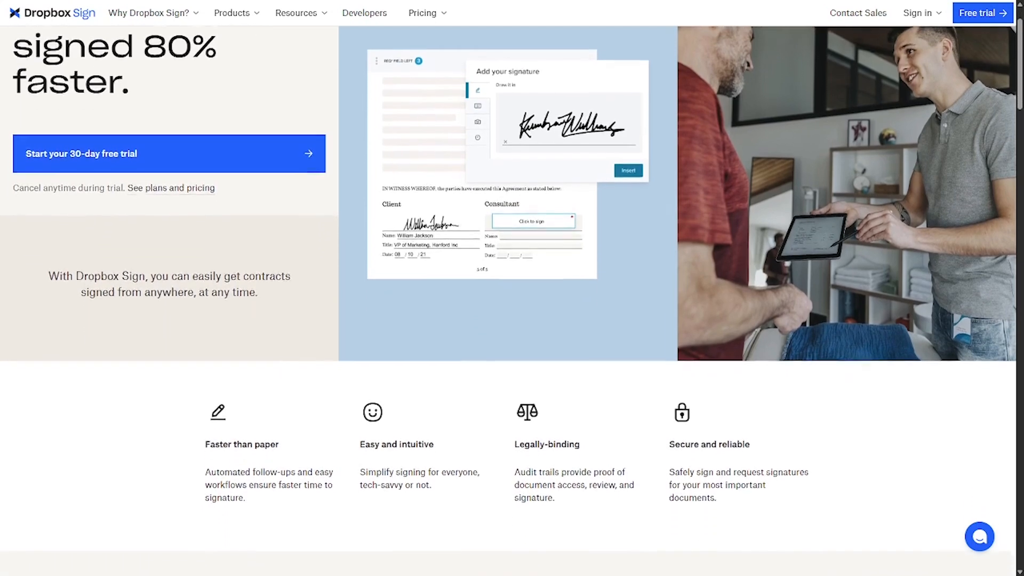
scroll("down", 3)
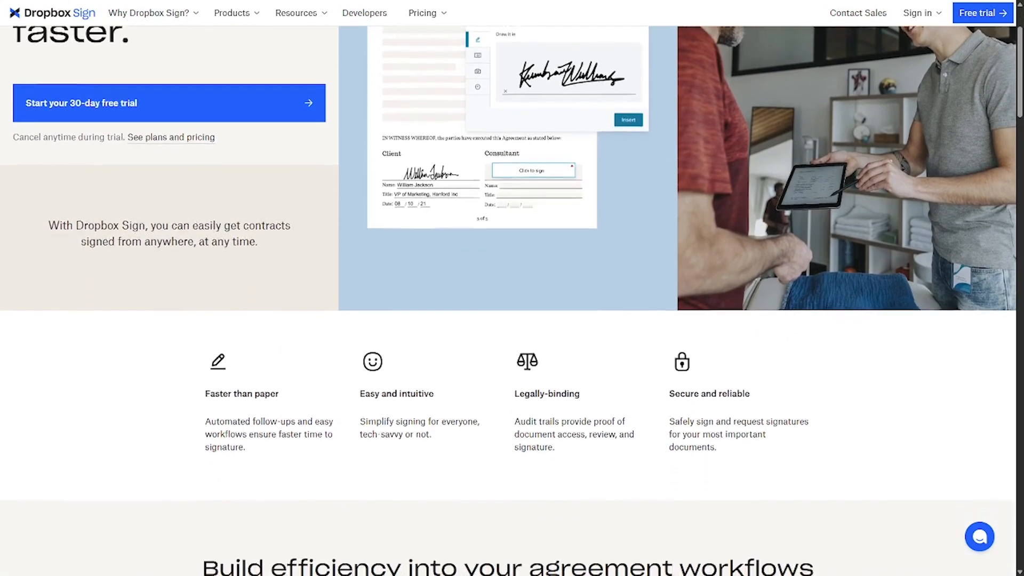
scroll("down", 3)
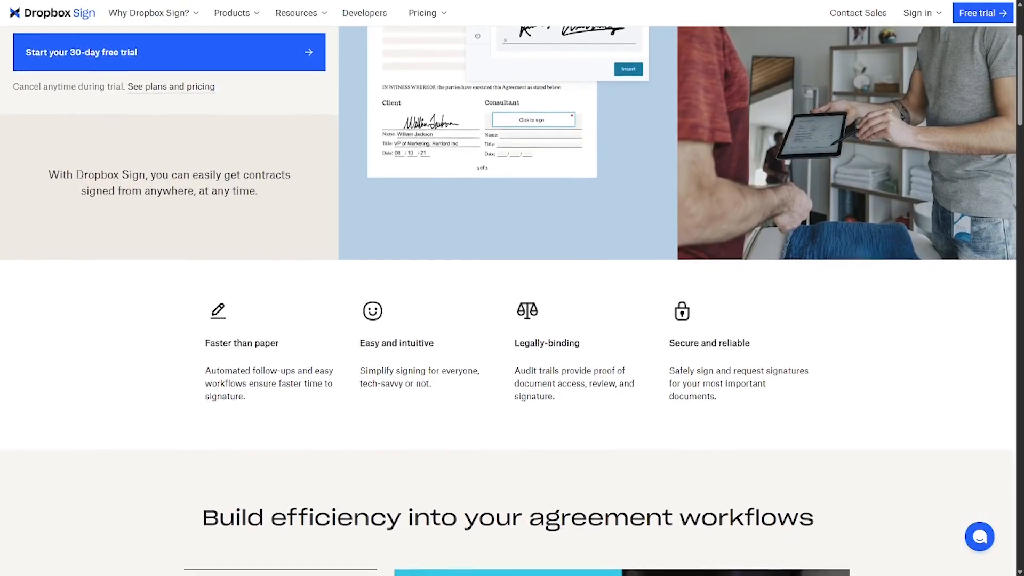
scroll("down", 3)
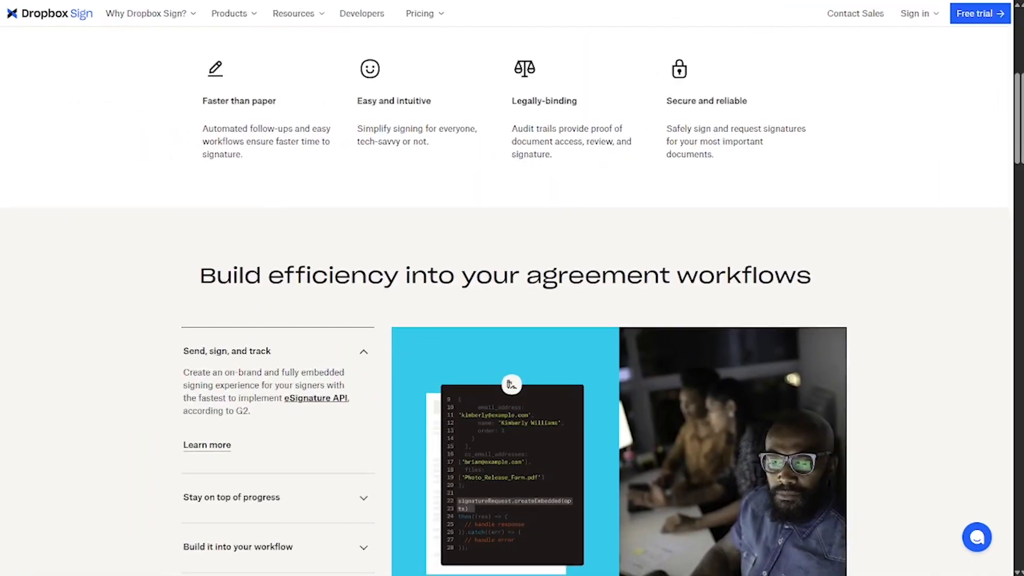
scroll("down", 3)
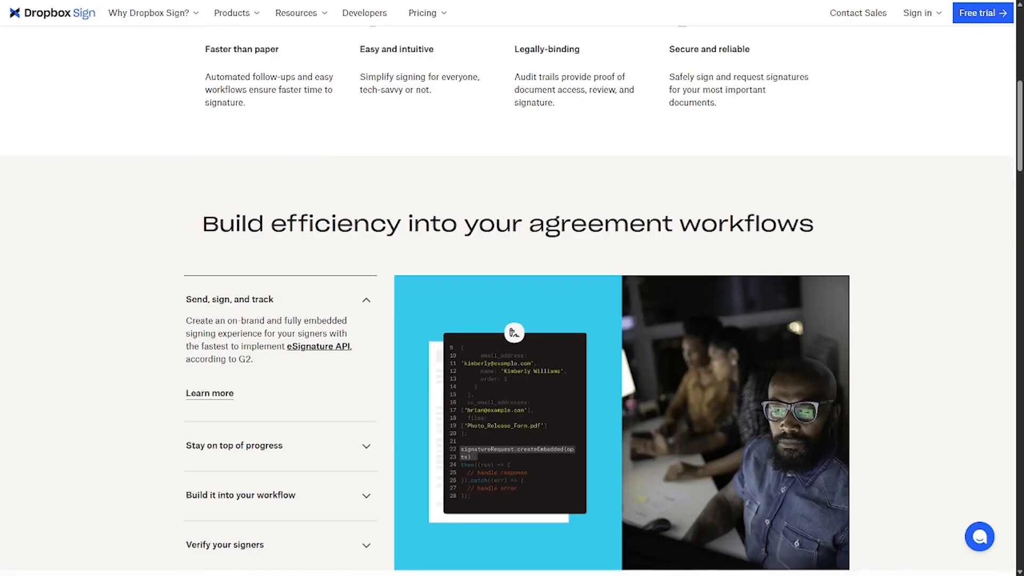
scroll("down", 3)
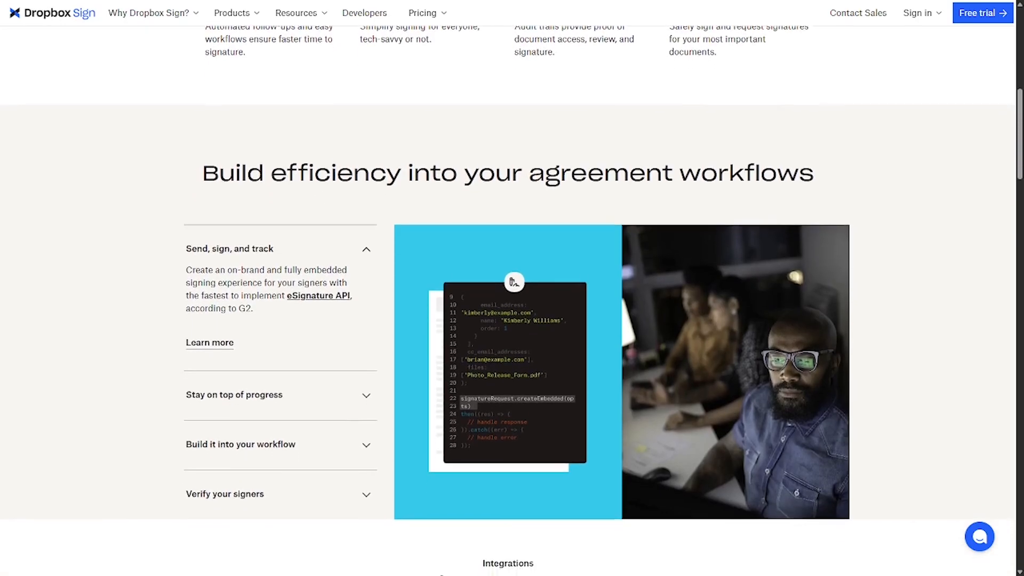
scroll("down", 3)
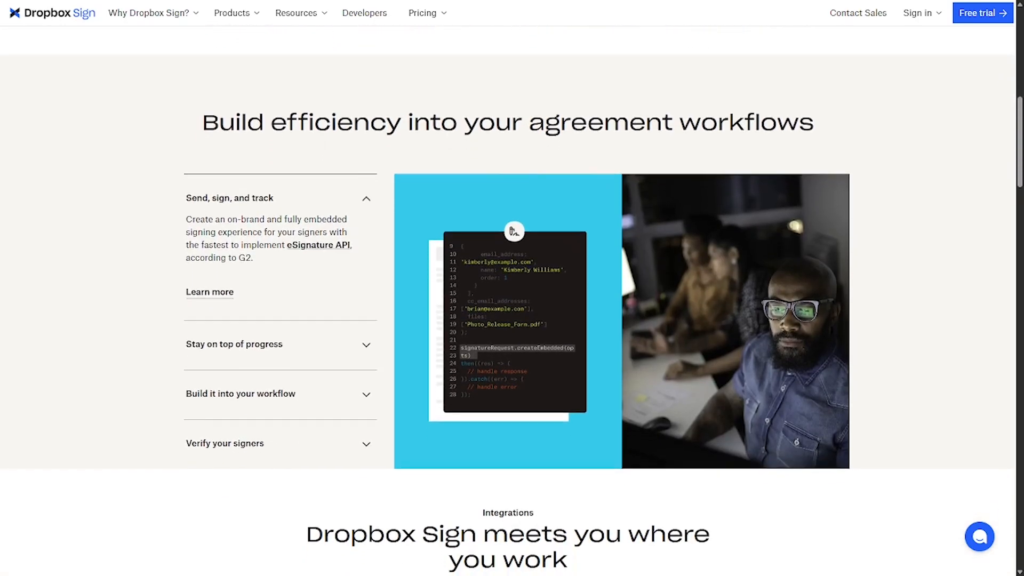
scroll("down", 3)
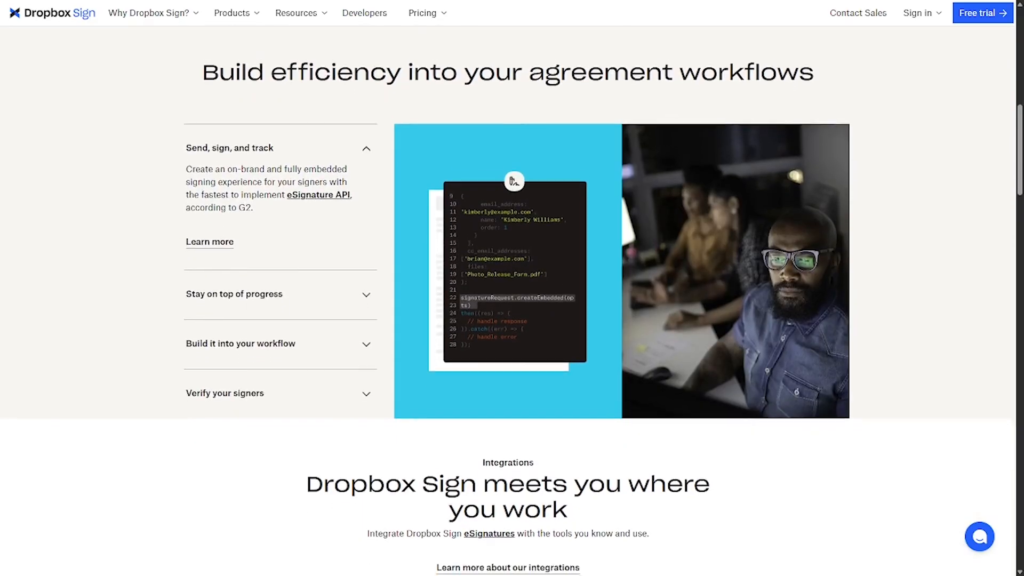
- Scroll past the integration logos and 'Start signing in minutes' pricing cards to 'Trusted by teams everywhere'
scroll("down", 3)
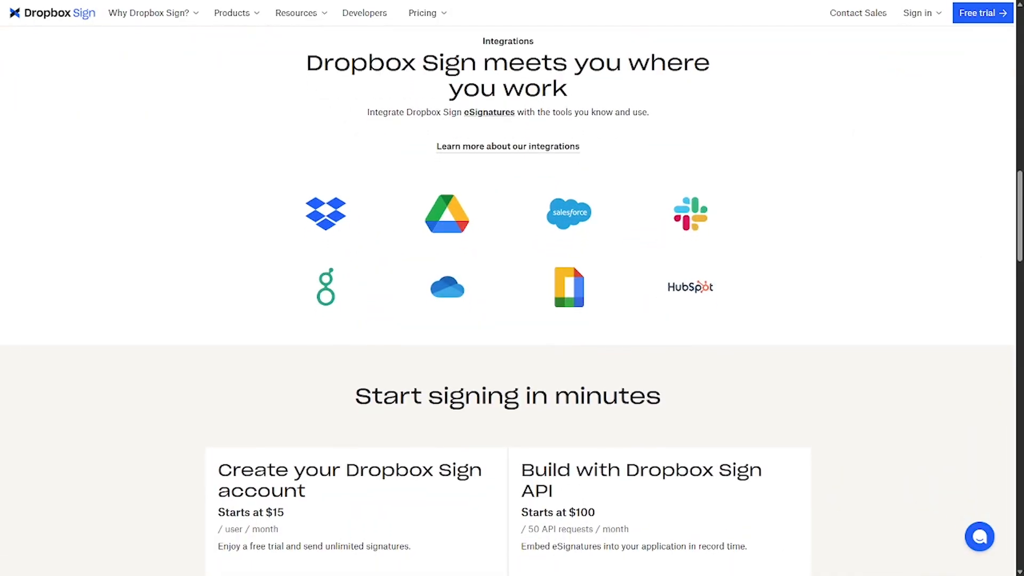
scroll("down", 3)
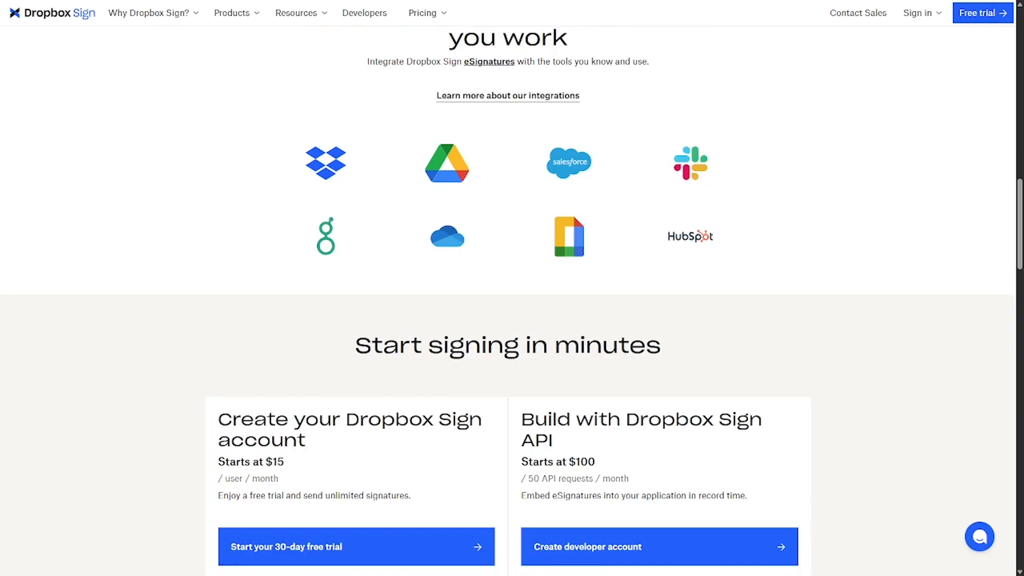
scroll("down", 3)
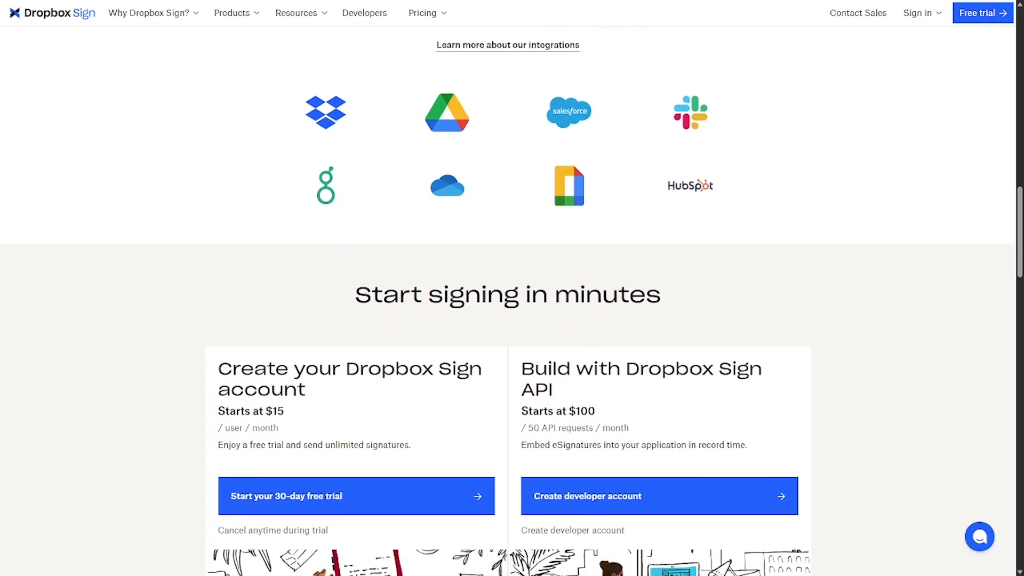
scroll("down", 3)
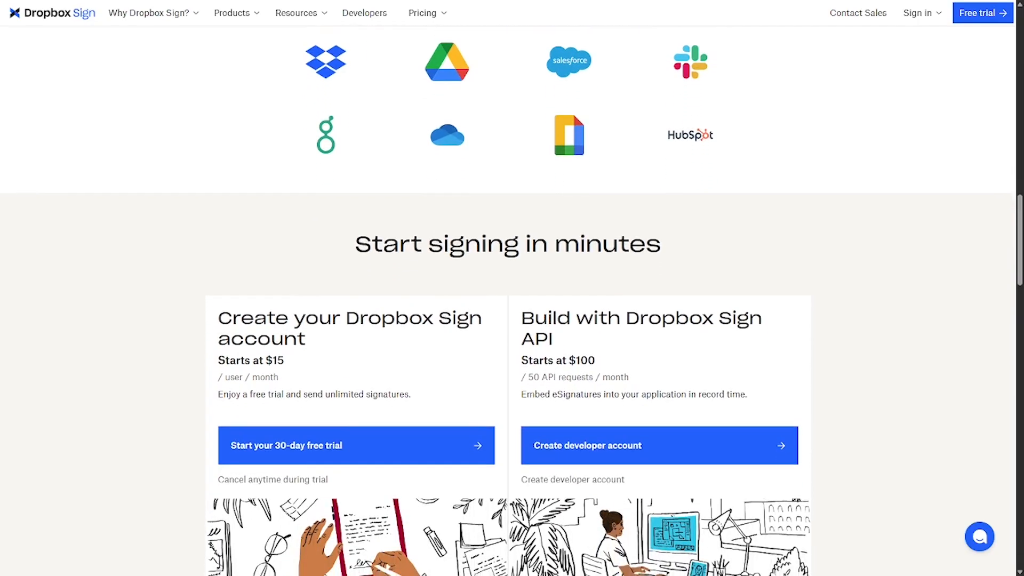
scroll("down", 3)
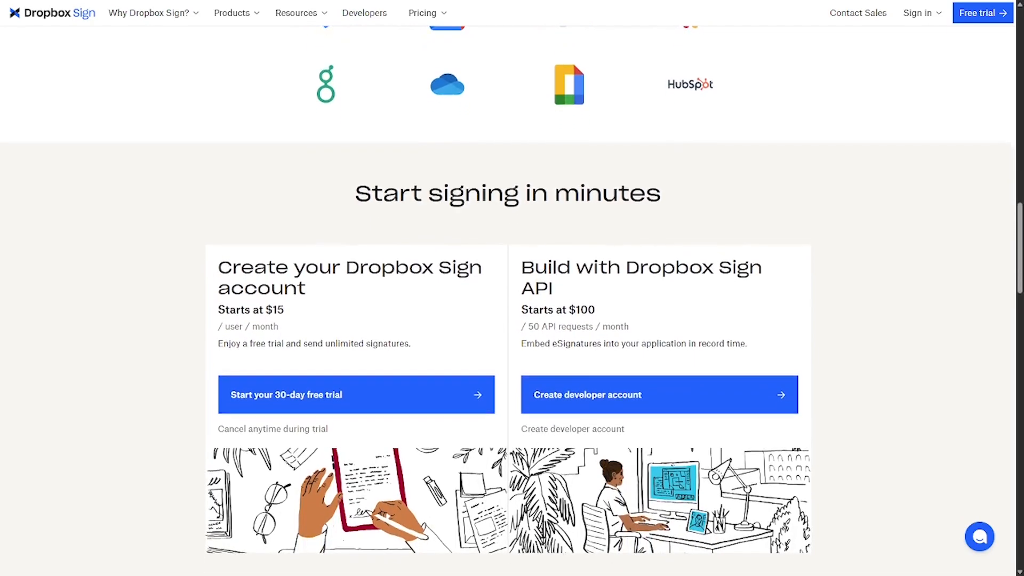
scroll("down", 3)
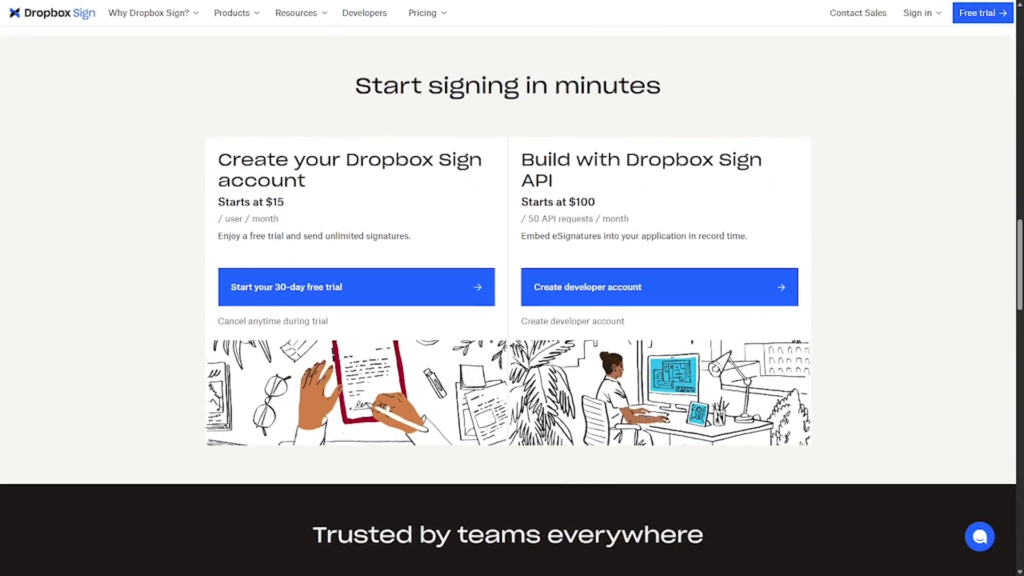
scroll("down", 3)
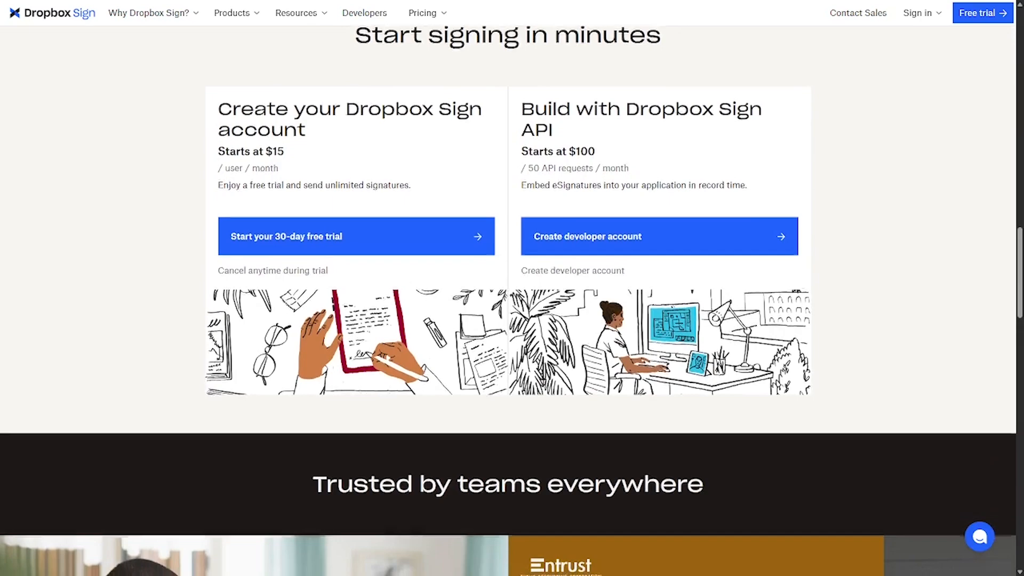
scroll("down", 3)
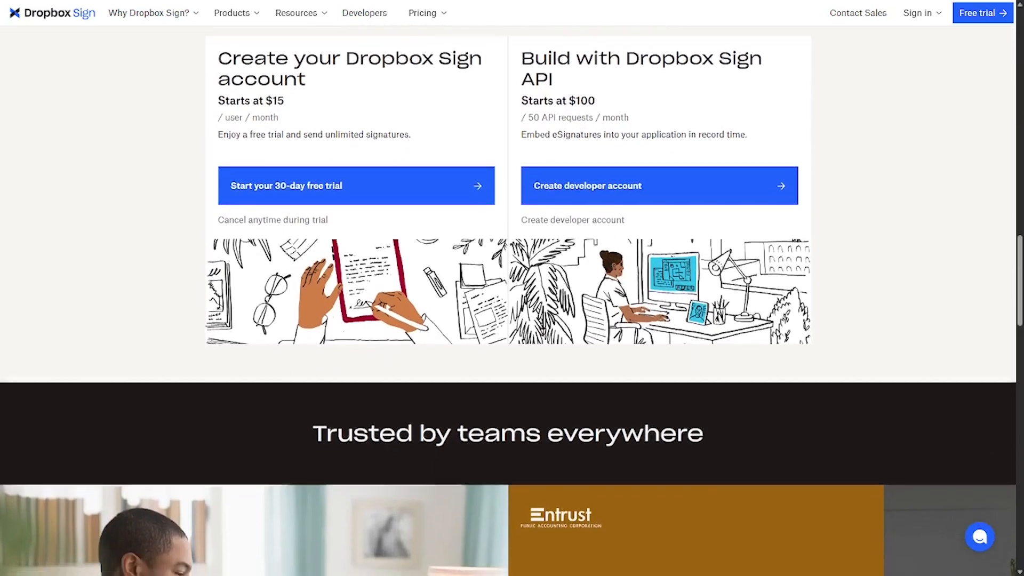
scroll("down", 3)
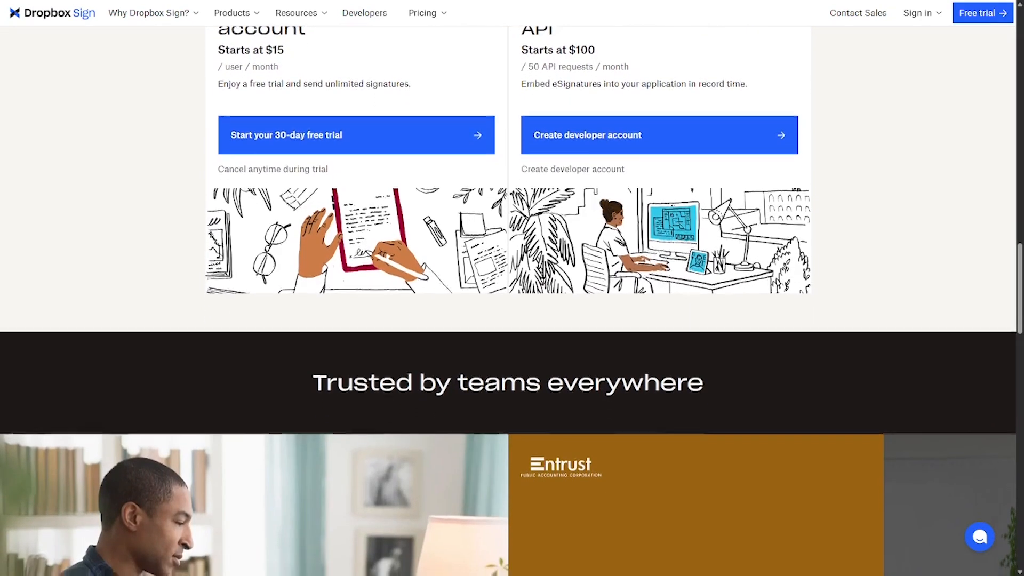
- Advance the testimonials carousel to customer story 05/06
scroll("down", 3)
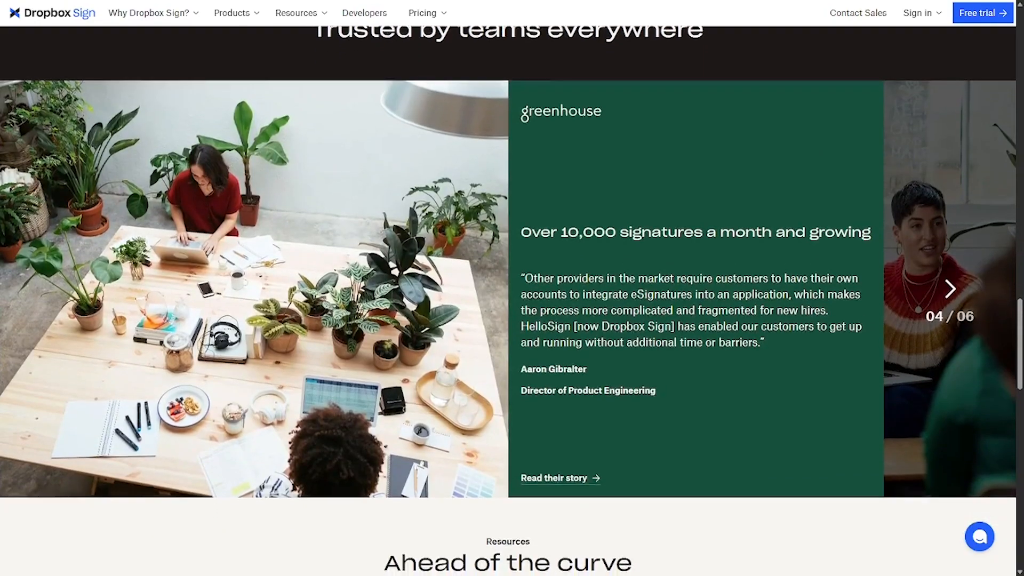
scroll("down", 3)
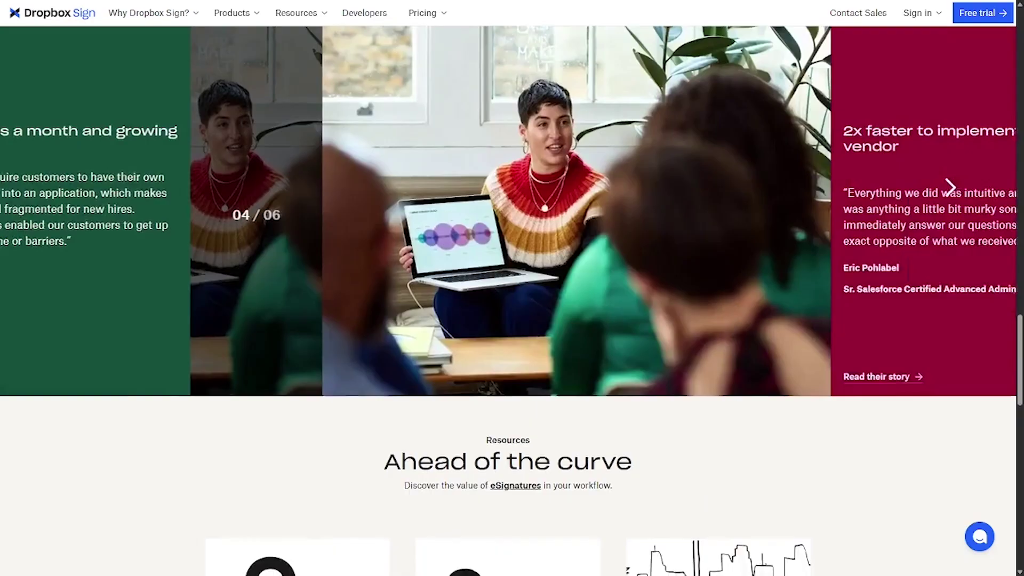
left_click(949, 186)
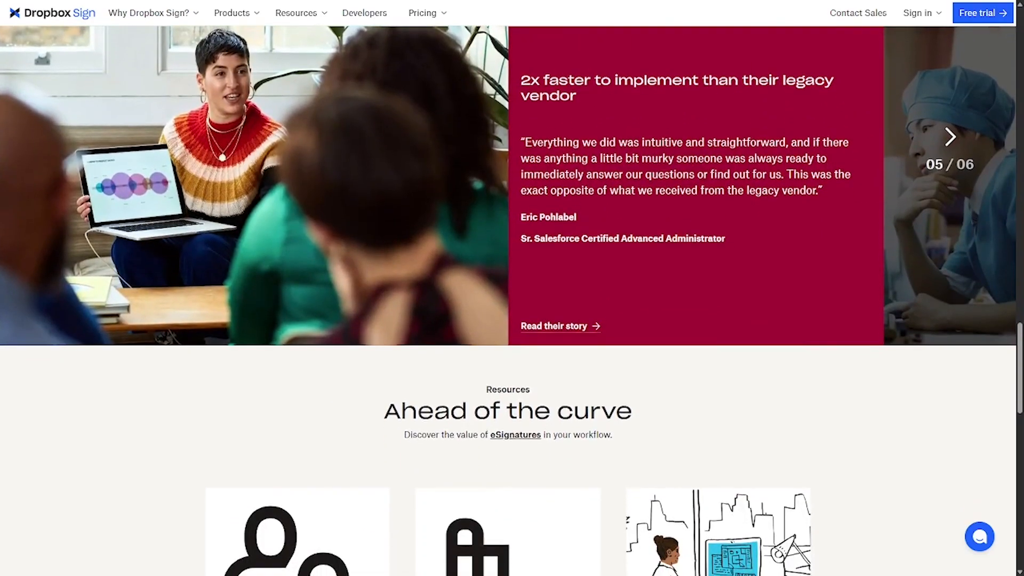
- Scroll down to the 'Ahead of the curve' resources section
scroll("down", 3)
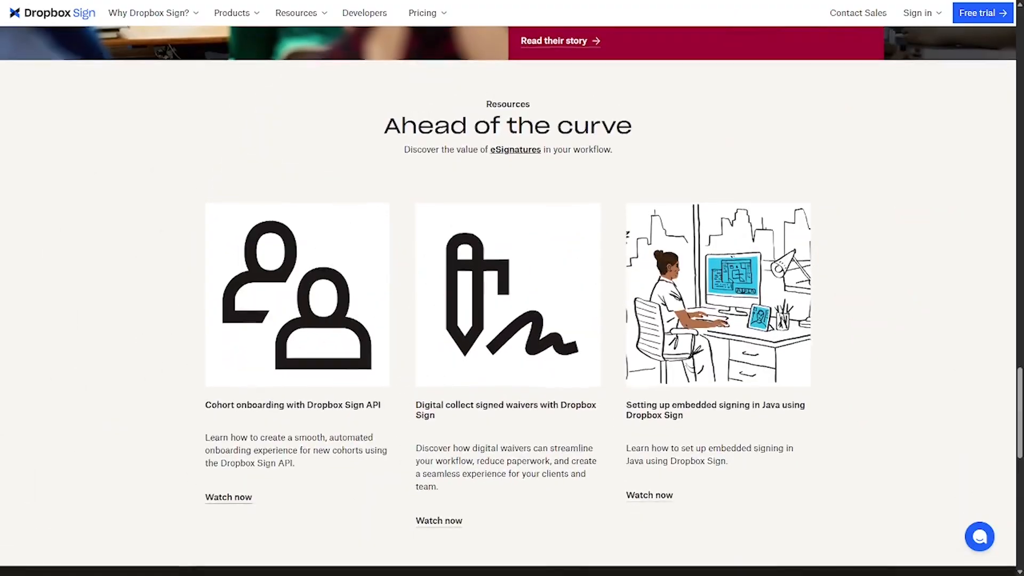
scroll("down", 3)
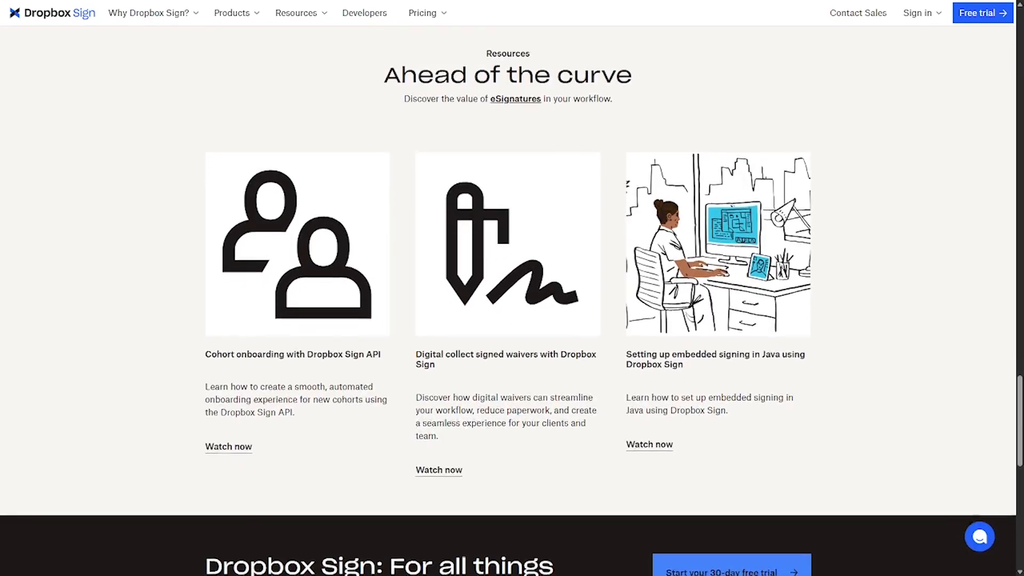
scroll("down", 3)
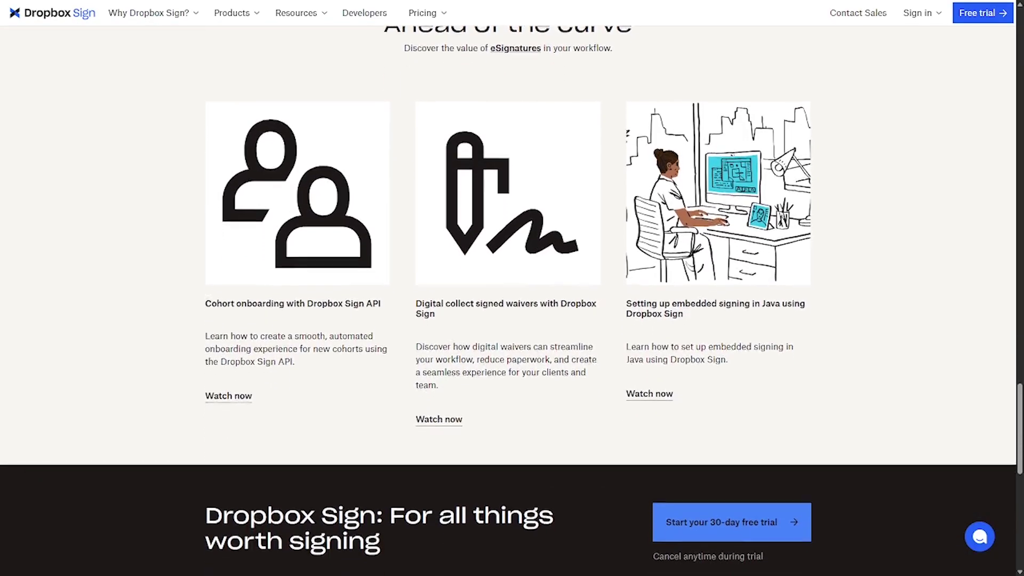
scroll("down", 3)
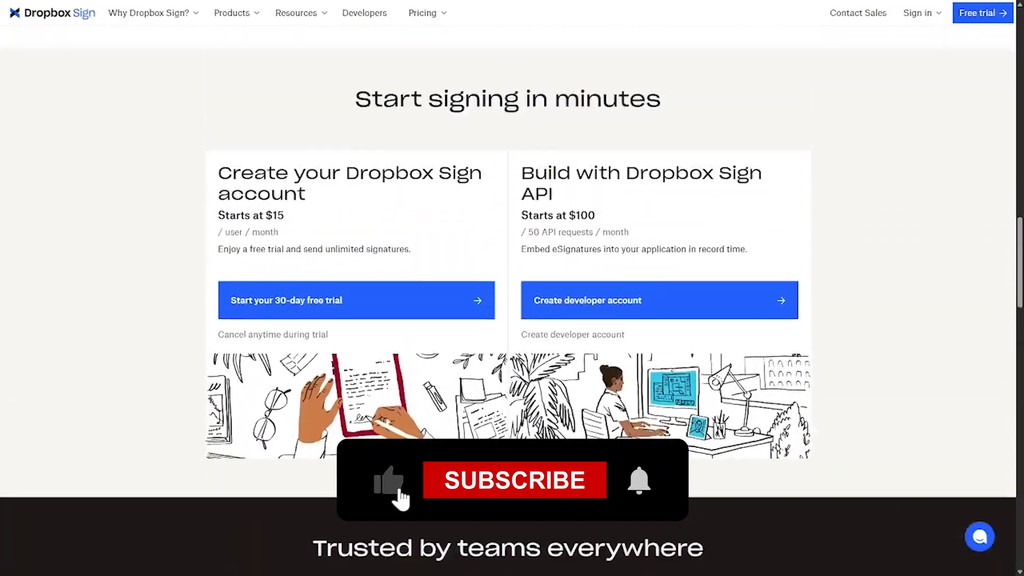